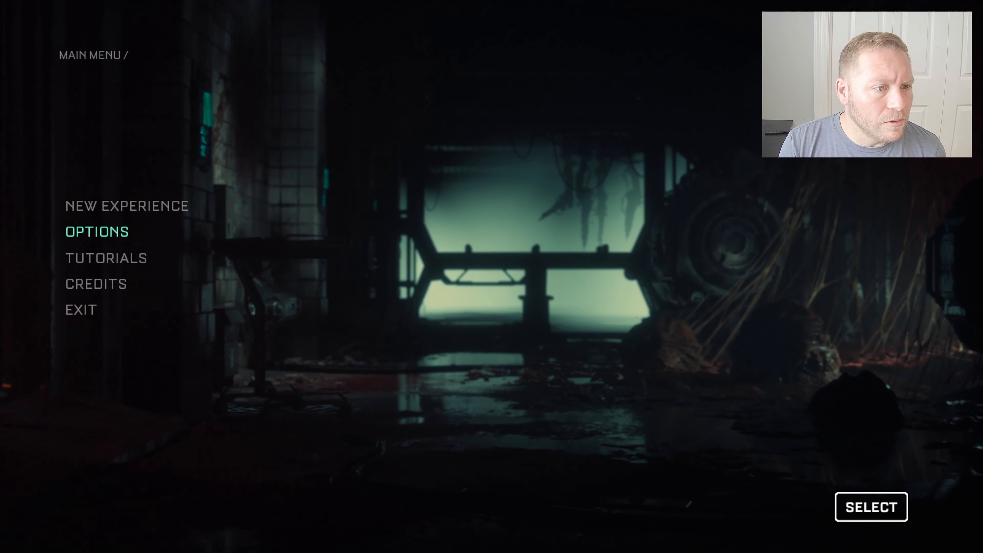
Show the advanced graphics settings with AMD FSR 2 Balanced upscaling and high mesh and texture quality.
left_click(97, 232)
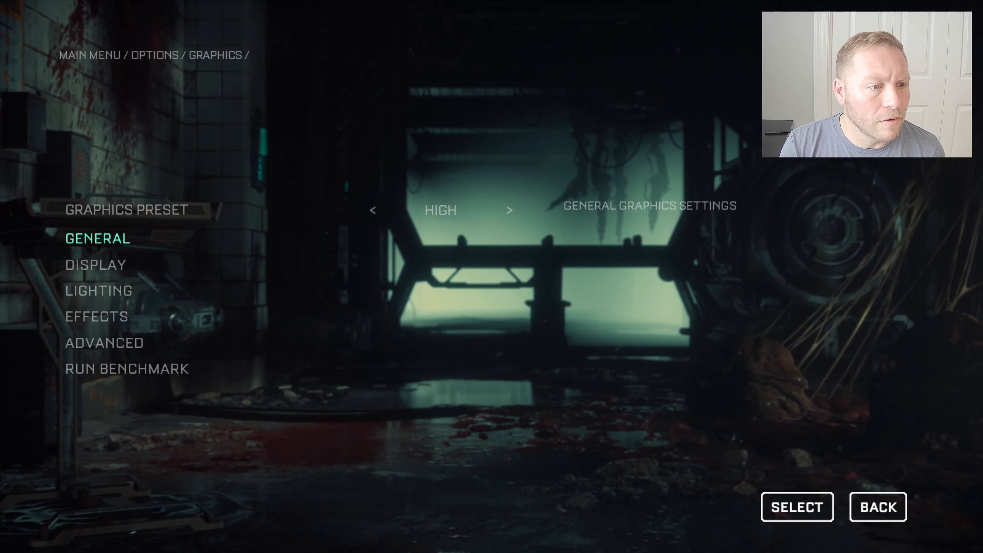
left_click(97, 239)
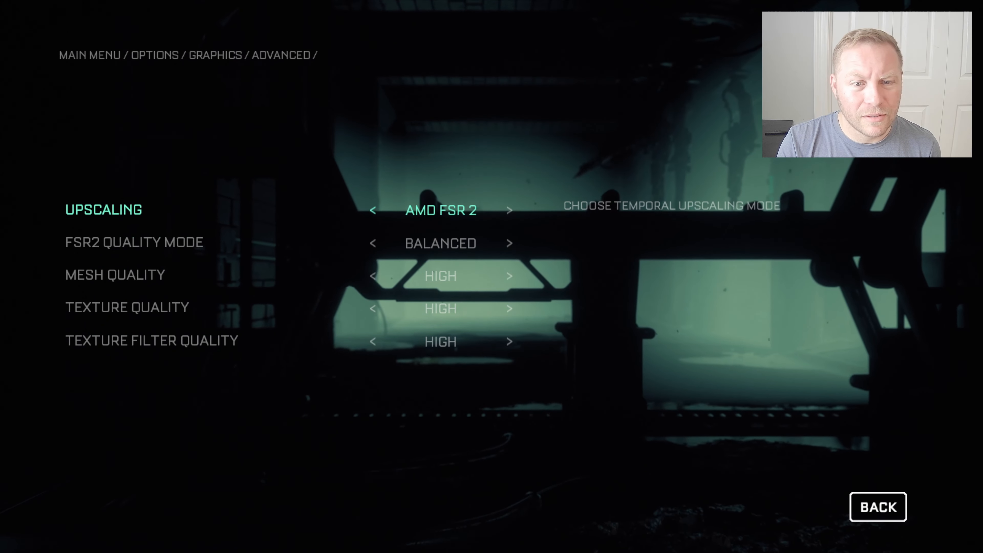
In the general graphics settings, change the framerate limit from Unlimited to 60, keeping V-Sync off and DirectX 11.
left_click(877, 507)
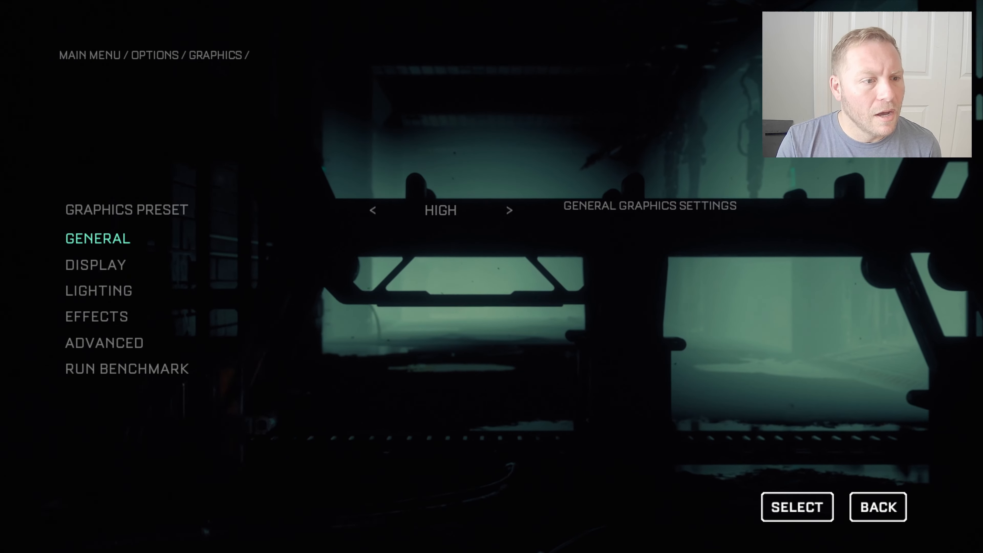
left_click(97, 238)
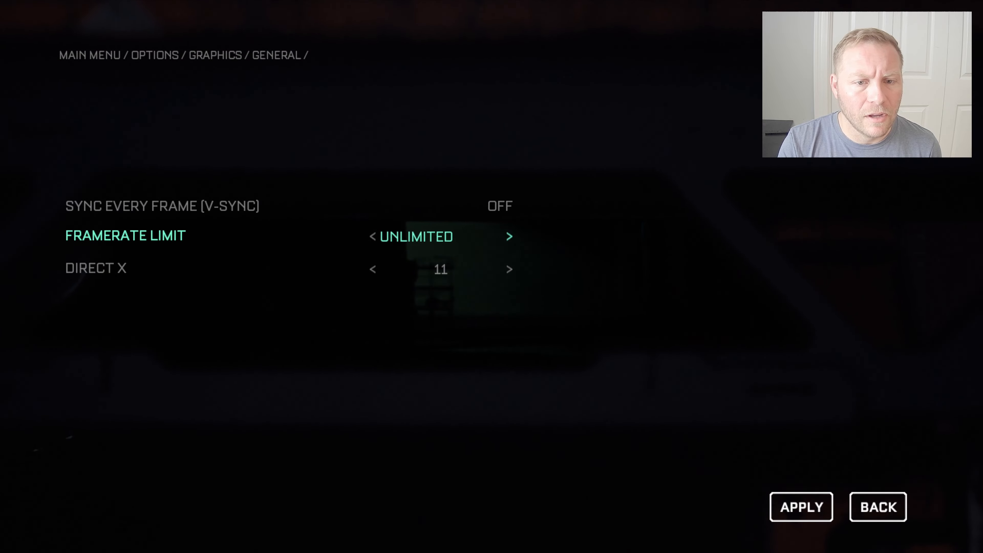
left_click(372, 237)
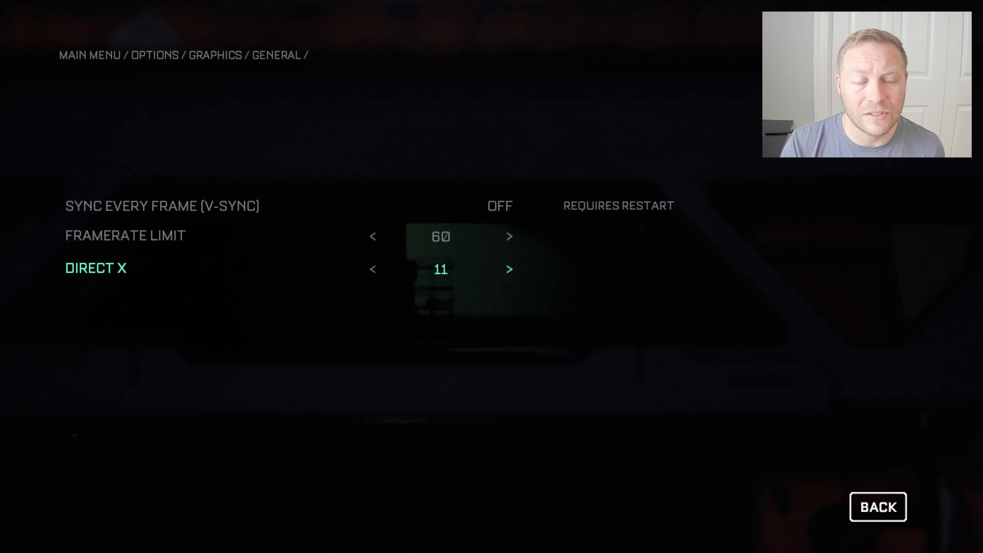
Back out of the general graphics settings and Options to the main menu.
left_click(877, 506)
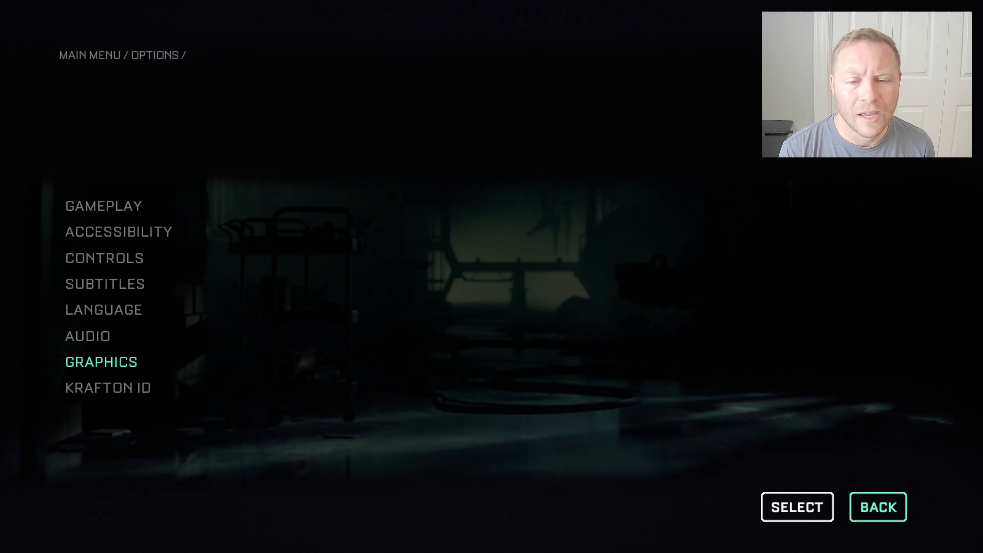
left_click(877, 506)
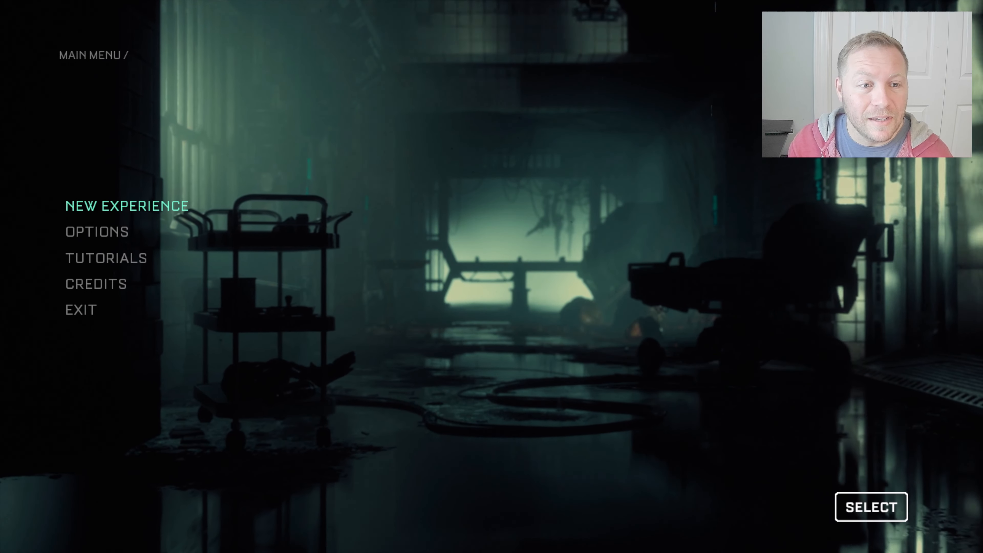